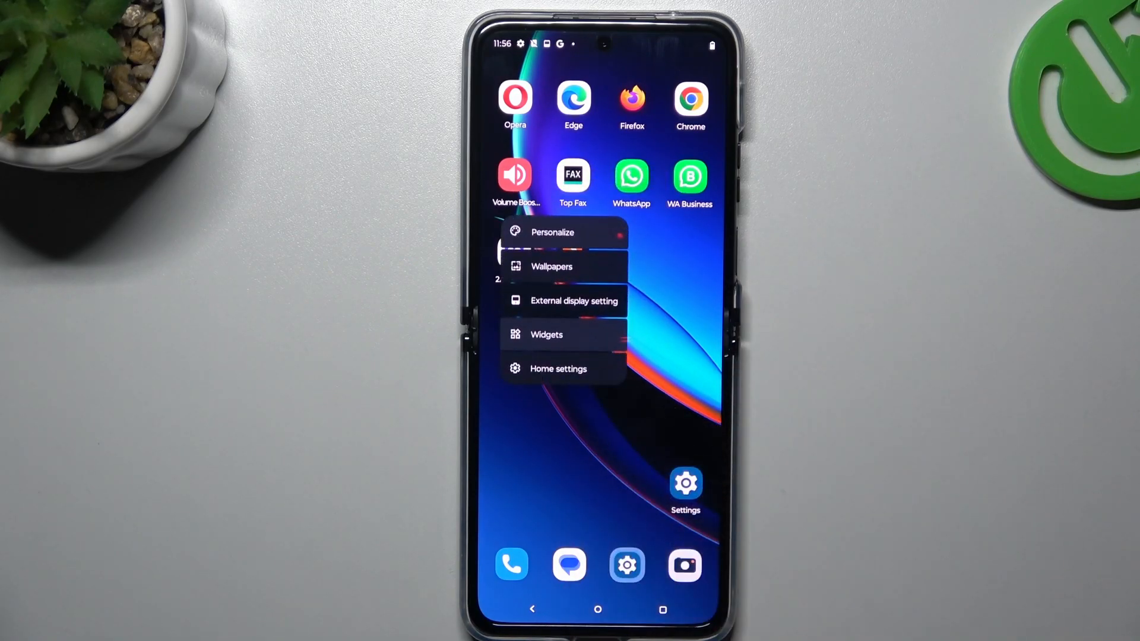
Open Personalize from the home screen and allow access to photos and videos.
{"action": "left_click", "coordinate": [552, 232]}
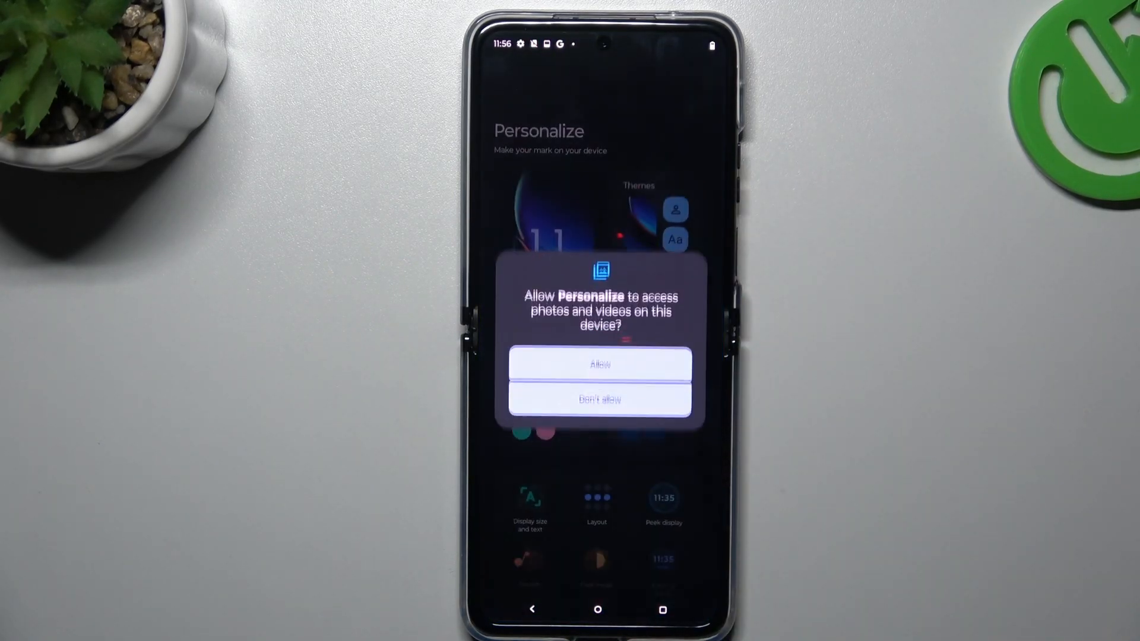
{"action": "left_click", "coordinate": [600, 364]}
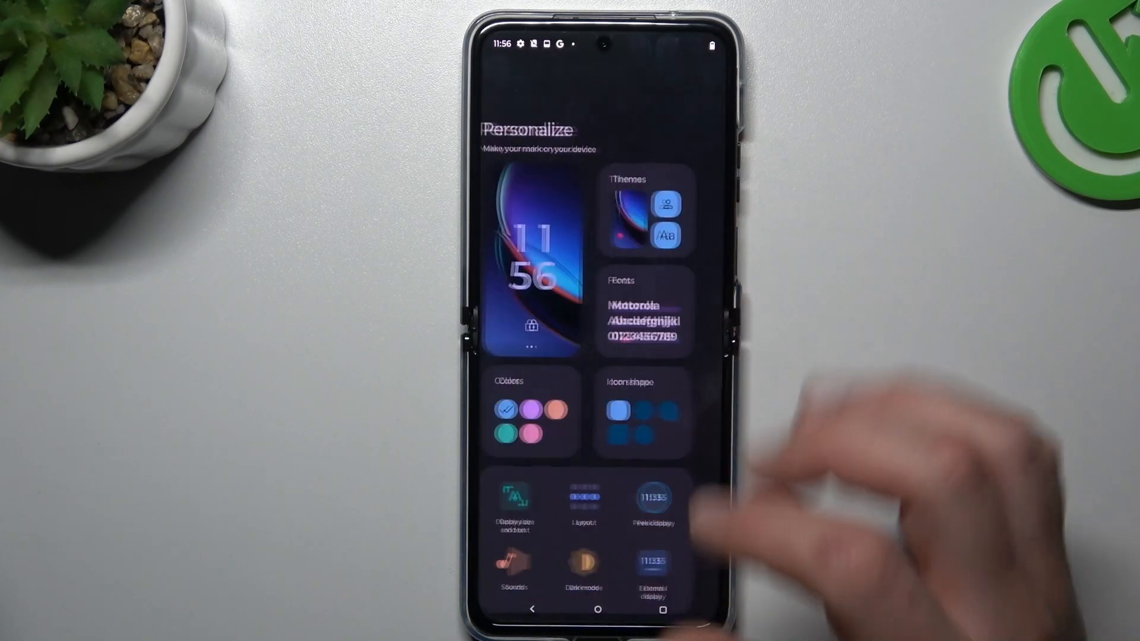
Apply the orange abstract curated wallpaper and return to the home screen.
{"action": "left_click", "coordinate": [530, 261]}
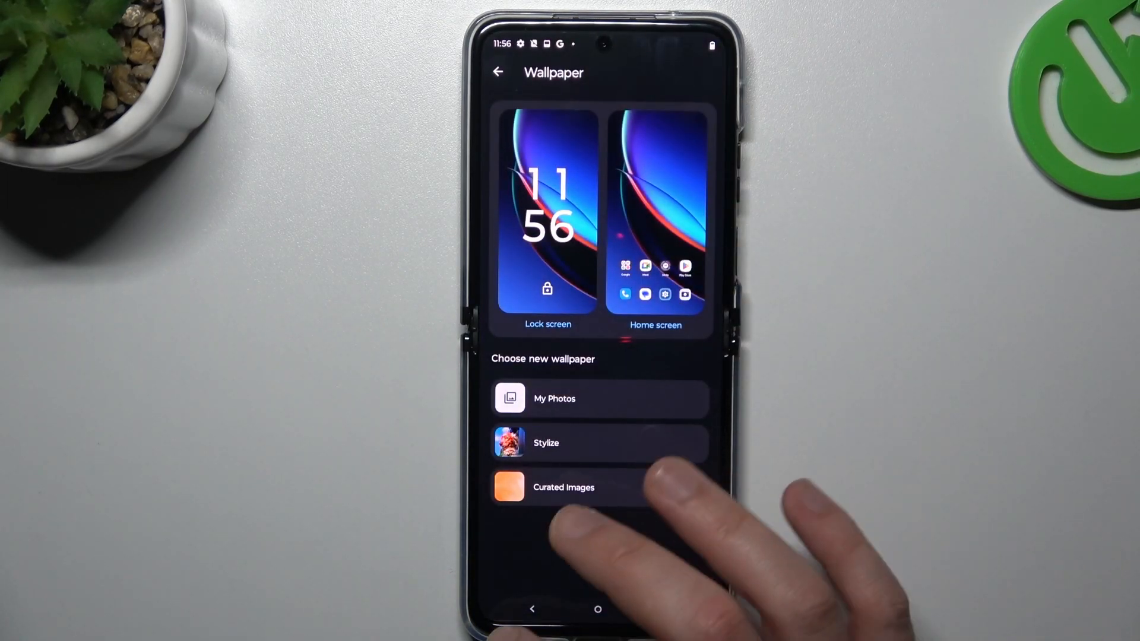
{"action": "left_click", "coordinate": [498, 71]}
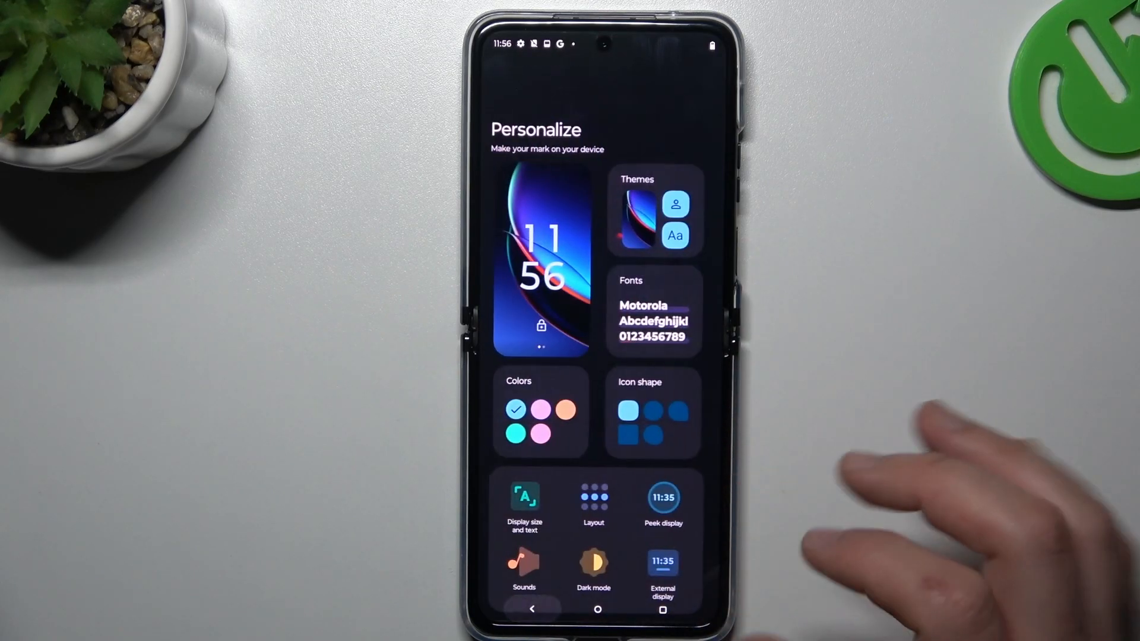
{"action": "left_click", "coordinate": [653, 211]}
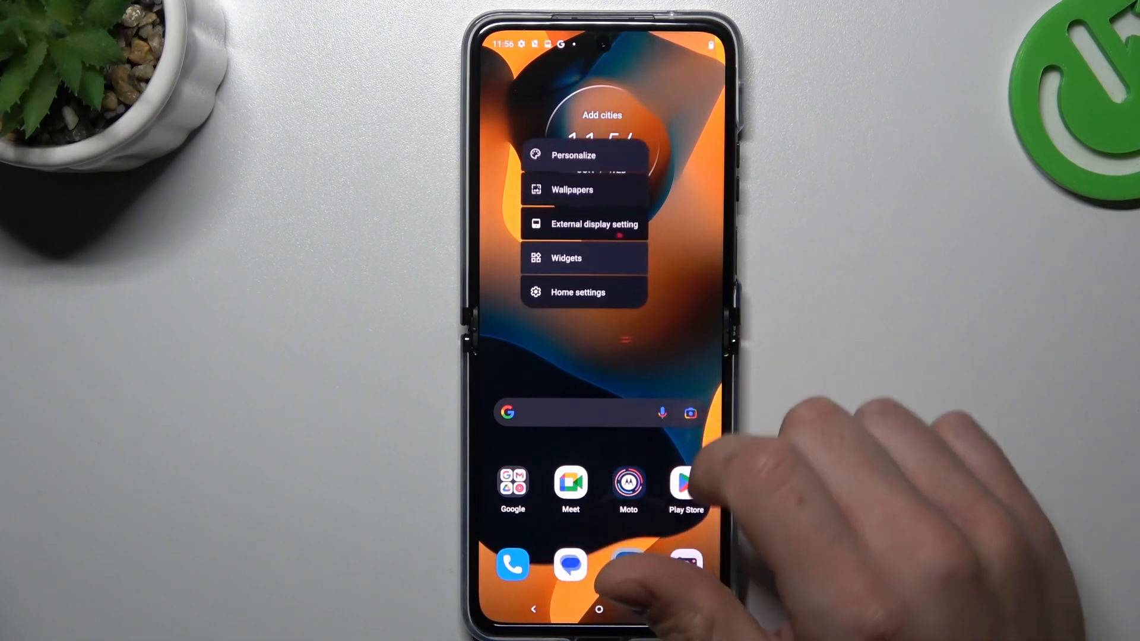
Reopen Personalize and preview the teal and green accent colors.
{"action": "left_click", "coordinate": [573, 155]}
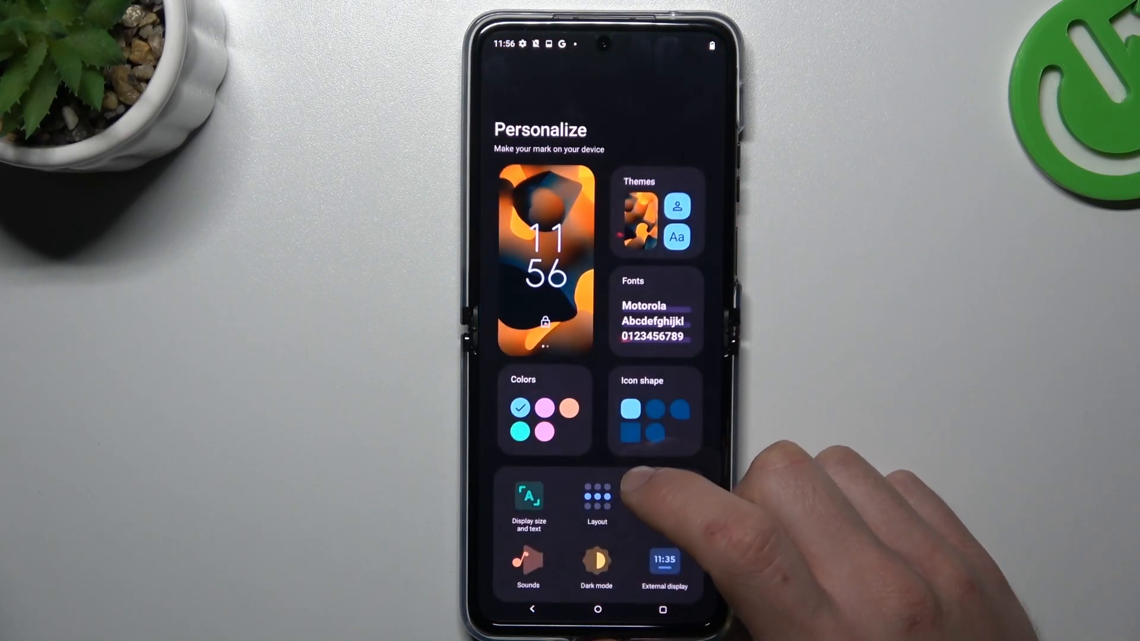
{"action": "left_click", "coordinate": [545, 409]}
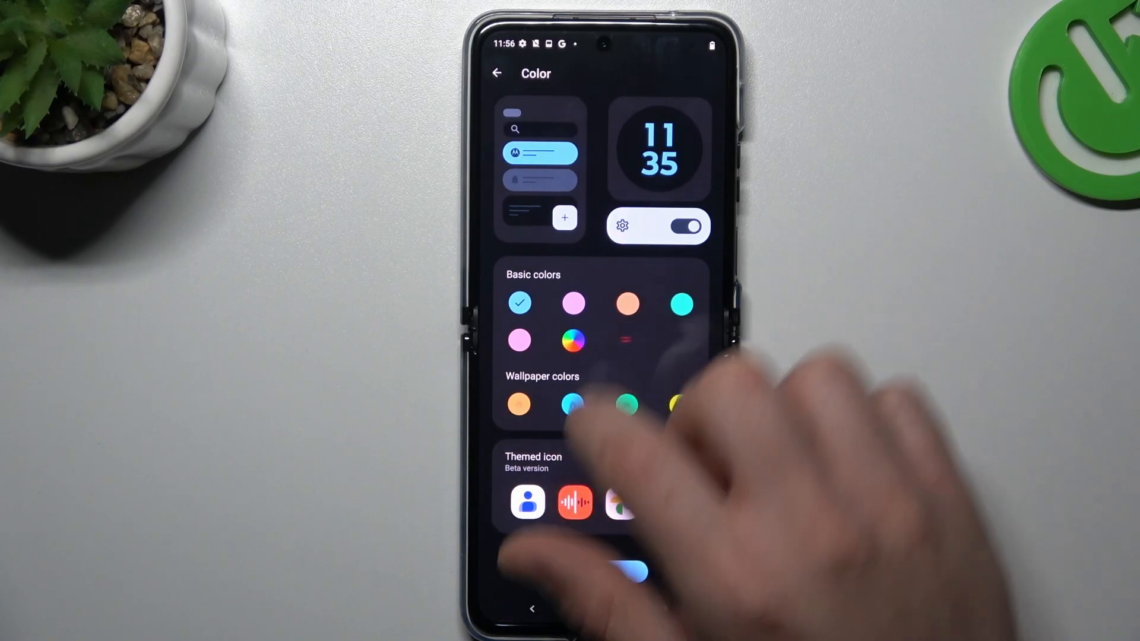
{"action": "left_click", "coordinate": [680, 303]}
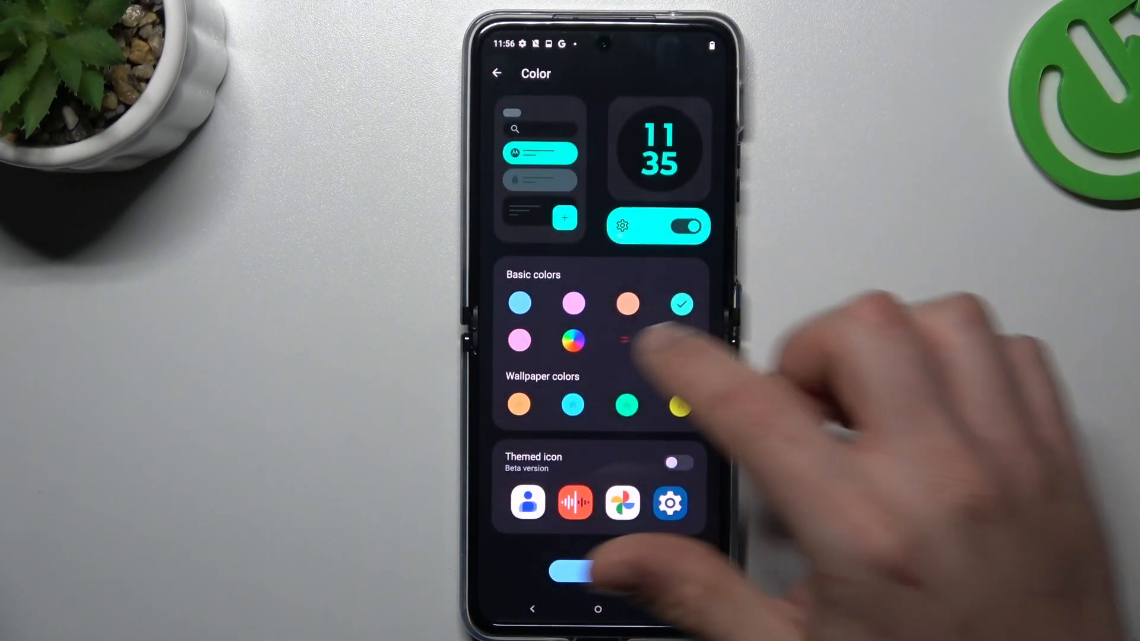
{"action": "left_click", "coordinate": [627, 405]}
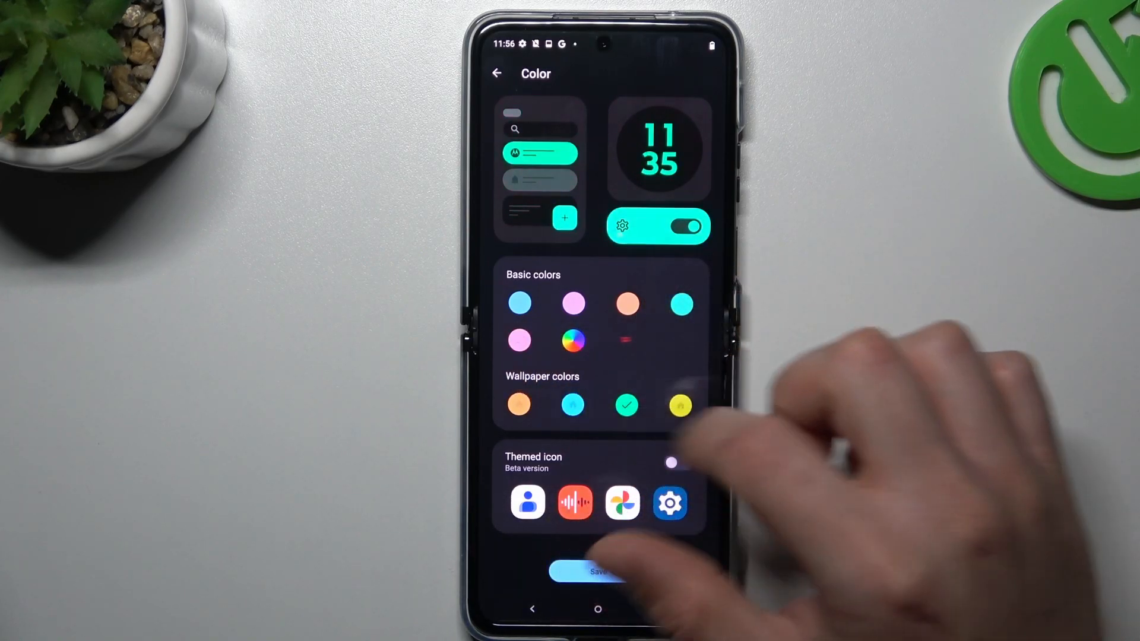
Choose the yellow wallpaper color, turn on themed icons, and save.
{"action": "left_click", "coordinate": [679, 405]}
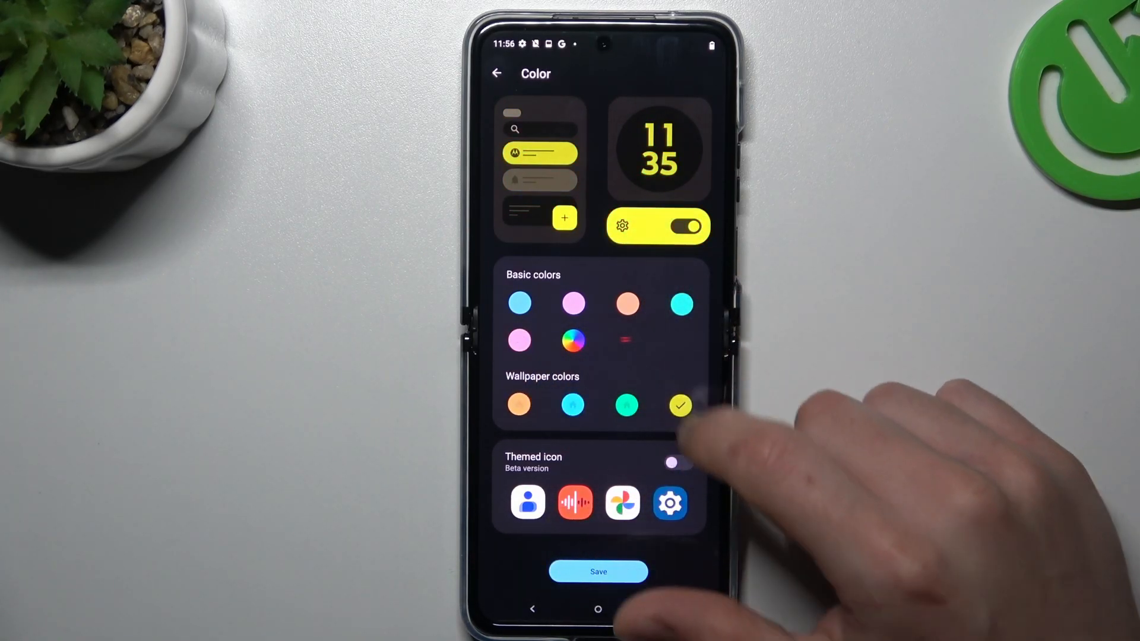
{"action": "left_click", "coordinate": [679, 463]}
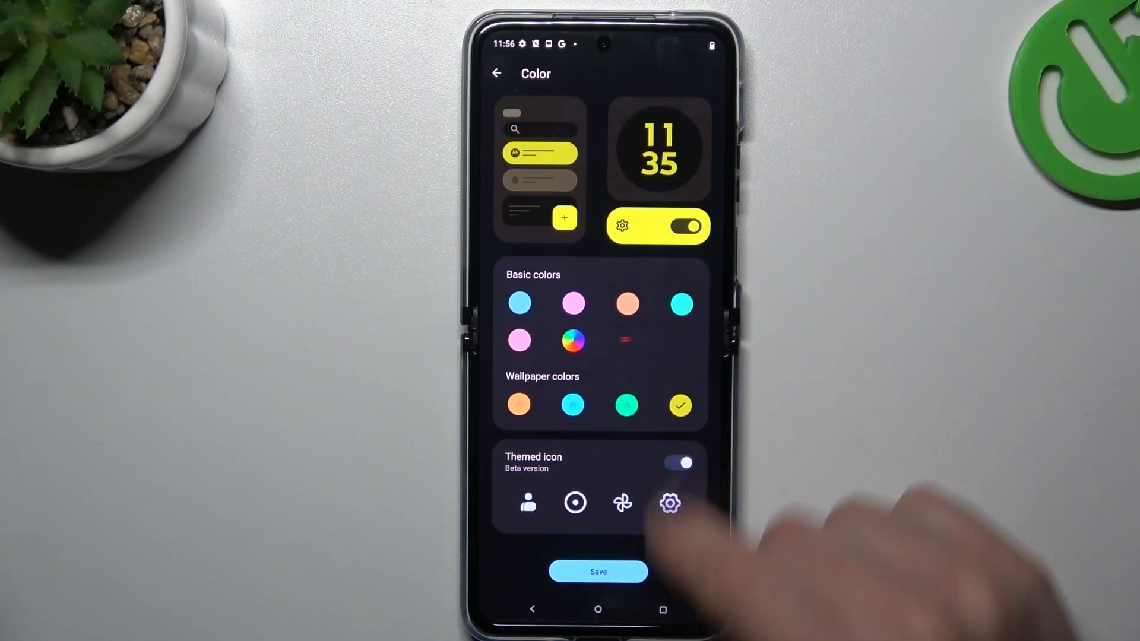
{"action": "left_click", "coordinate": [677, 463]}
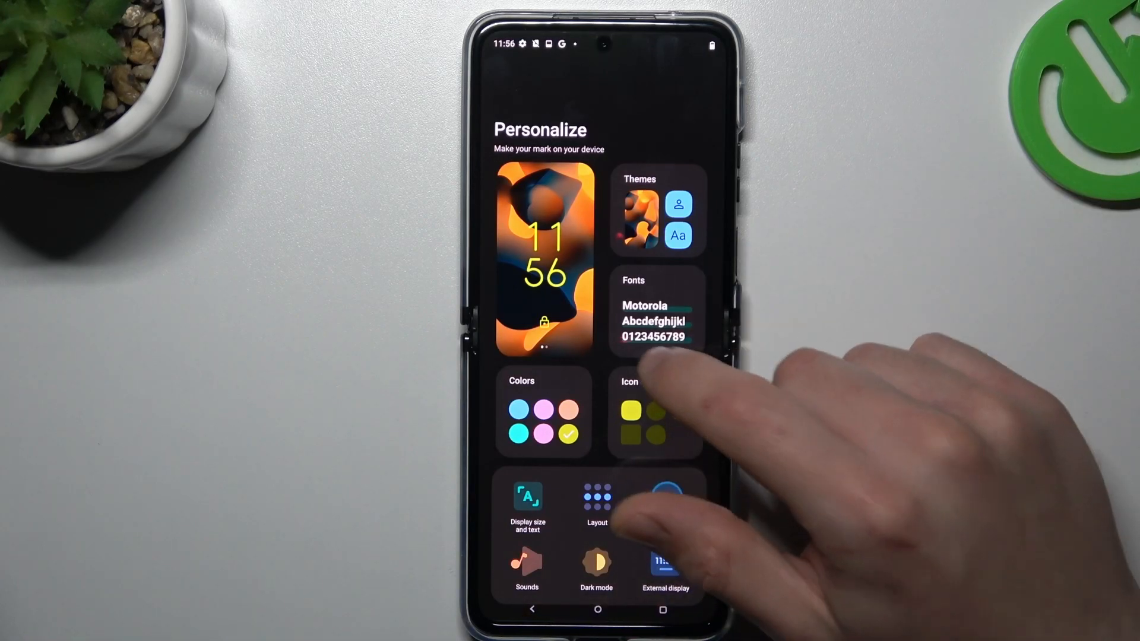
Set the app icon shape to square.
{"action": "left_click", "coordinate": [653, 414]}
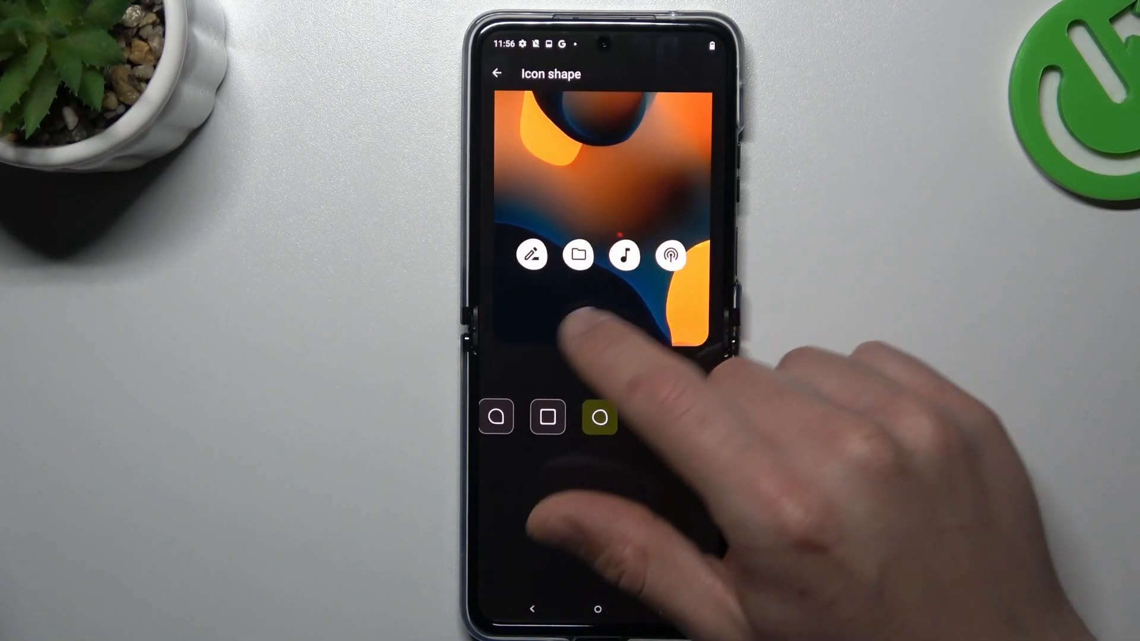
{"action": "left_click", "coordinate": [600, 417]}
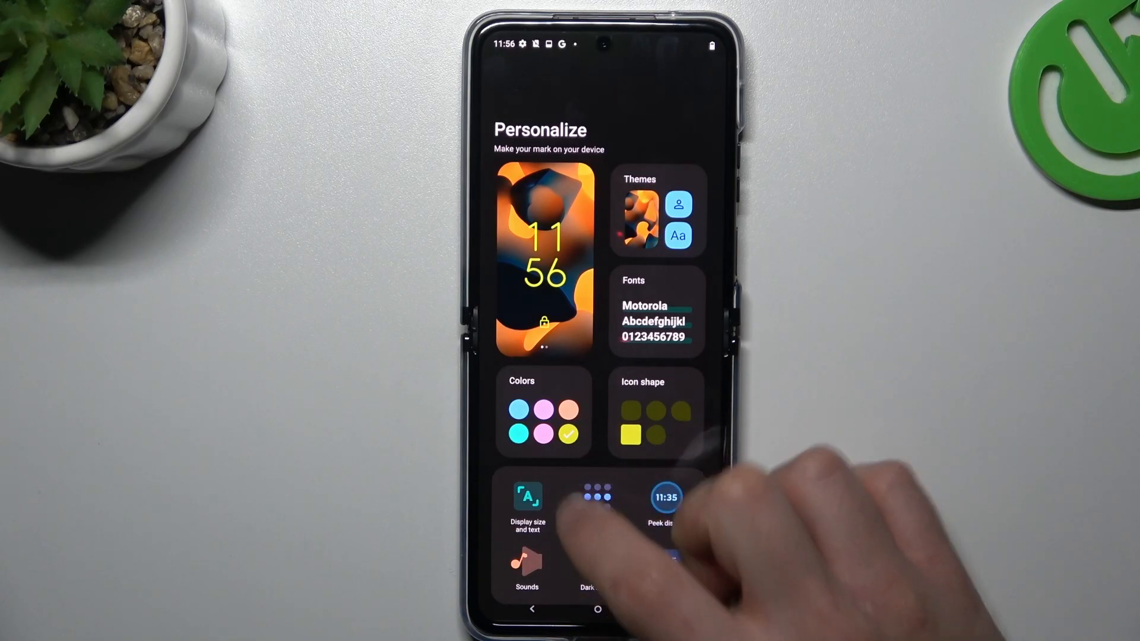
Browse the home screen grid layouts and pick a new grid size.
{"action": "left_click", "coordinate": [598, 498]}
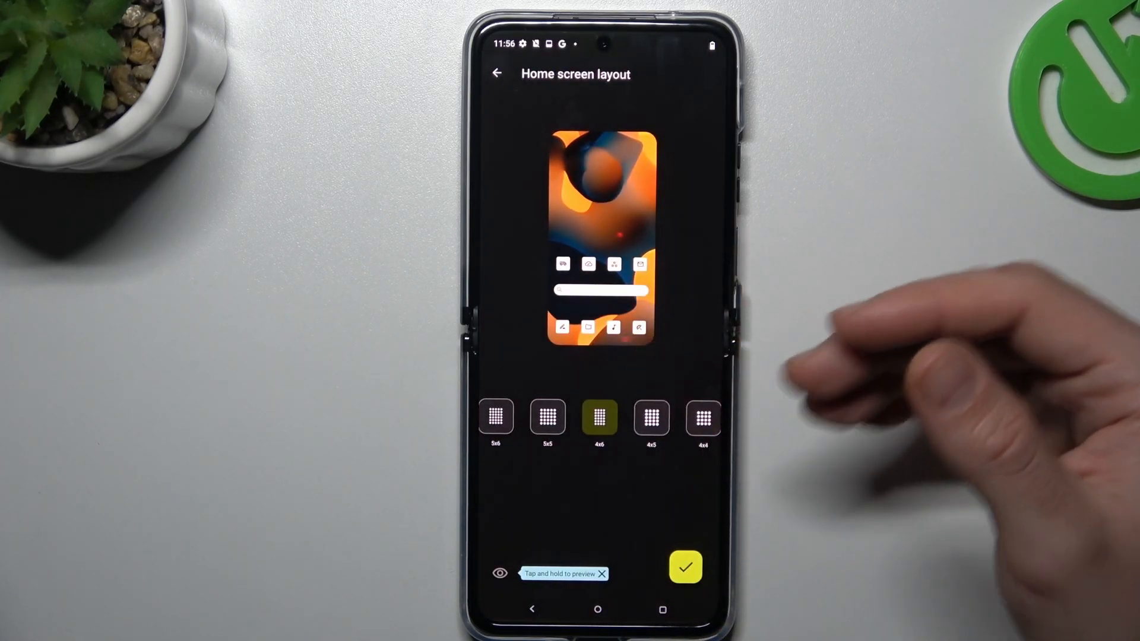
{"action": "scroll", "scroll_direction": "left", "scroll_amount": 3}
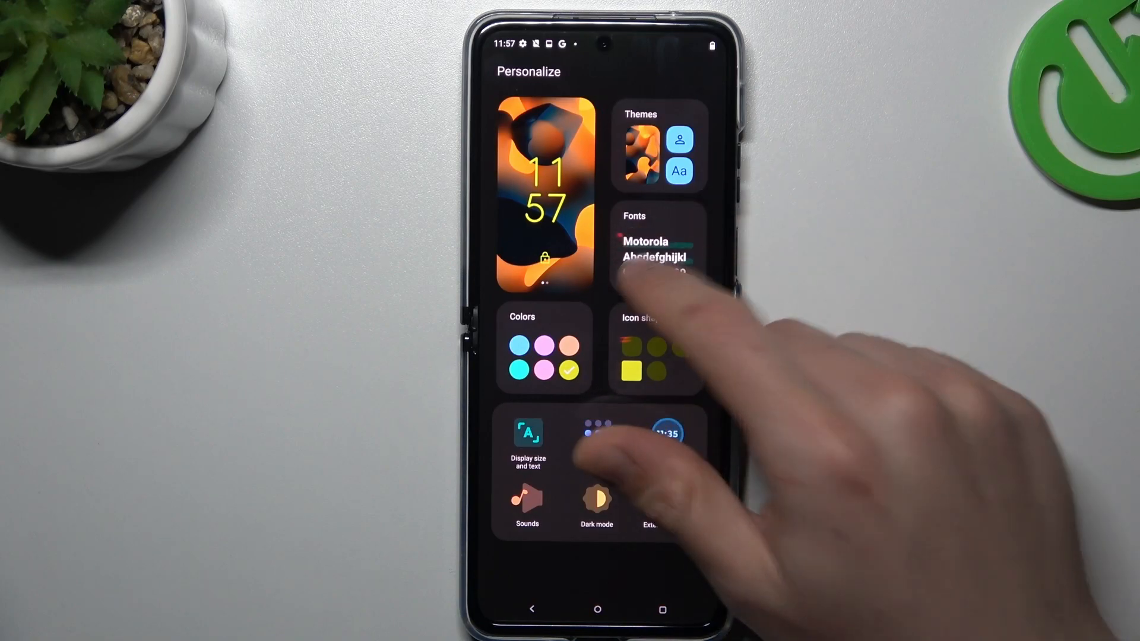
Change the font style from Default to Square.
{"action": "left_click", "coordinate": [654, 254]}
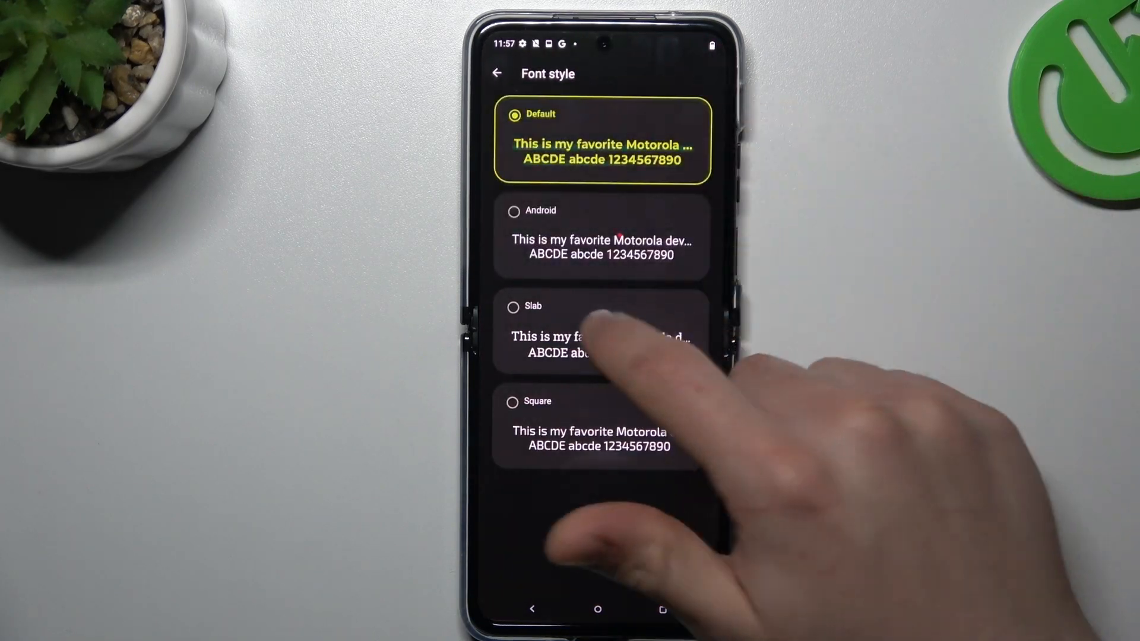
{"action": "left_click", "coordinate": [599, 423]}
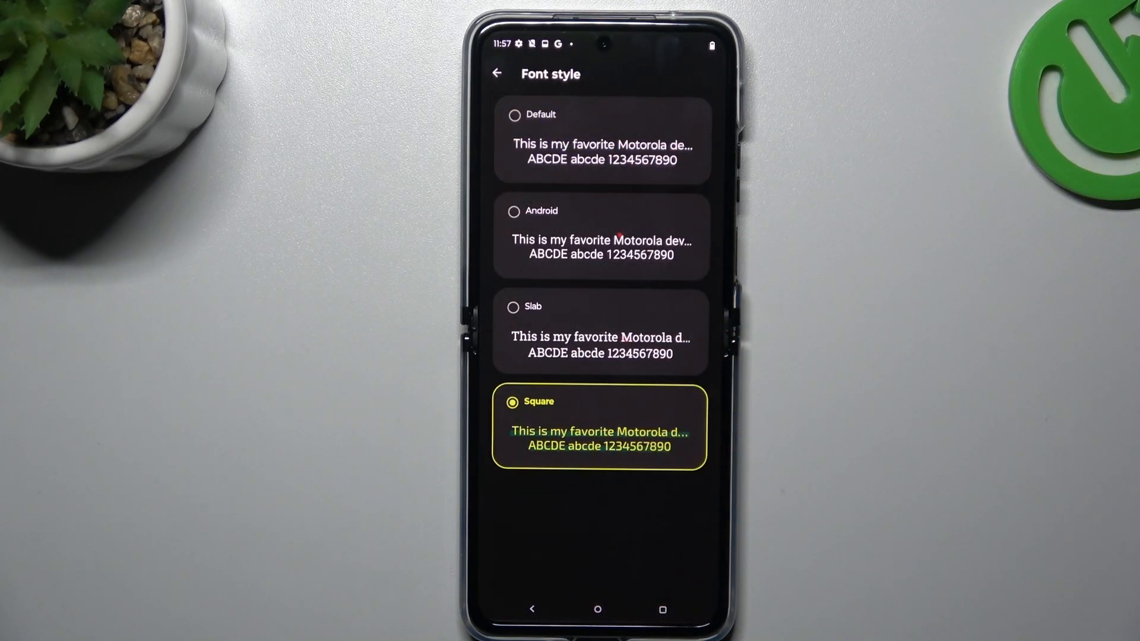